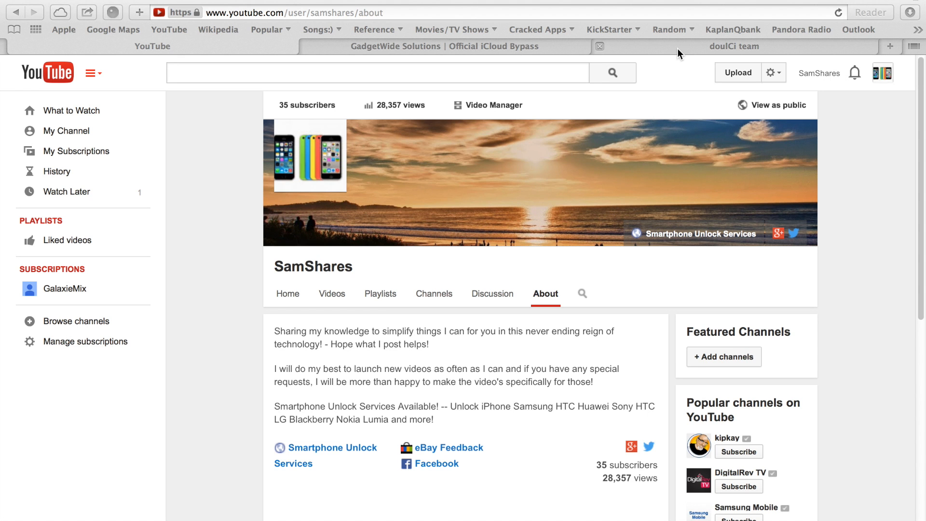
Step: Switch from the SamShares YouTube channel to the doulCi team site at doulci.net
{"action": "left_click", "coordinate": [735, 46]}
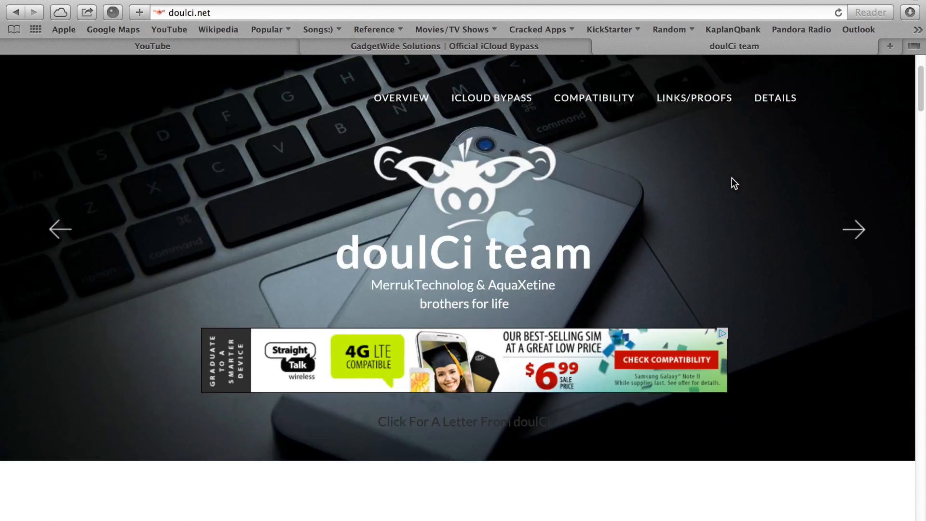
Step: Scroll doulci.net down to the Welcome to doulCi section showing server status off
{"action": "scroll", "scroll_direction": "down", "scroll_amount": 3}
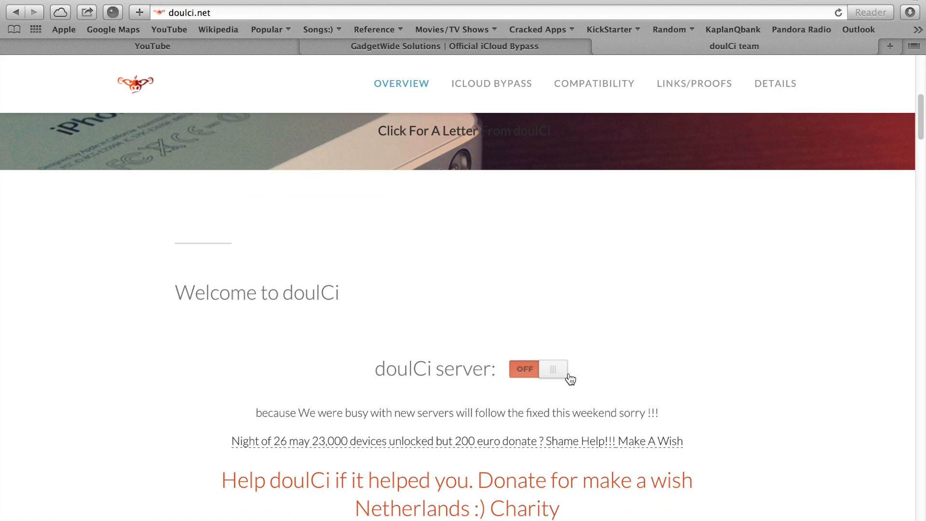
{"action": "mouse_move", "coordinate": [618, 382]}
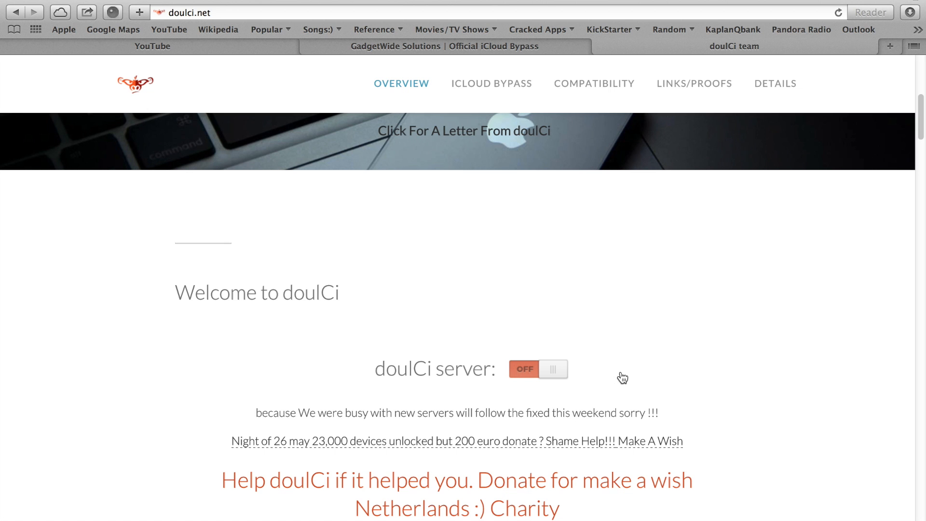
{"action": "mouse_move", "coordinate": [592, 272]}
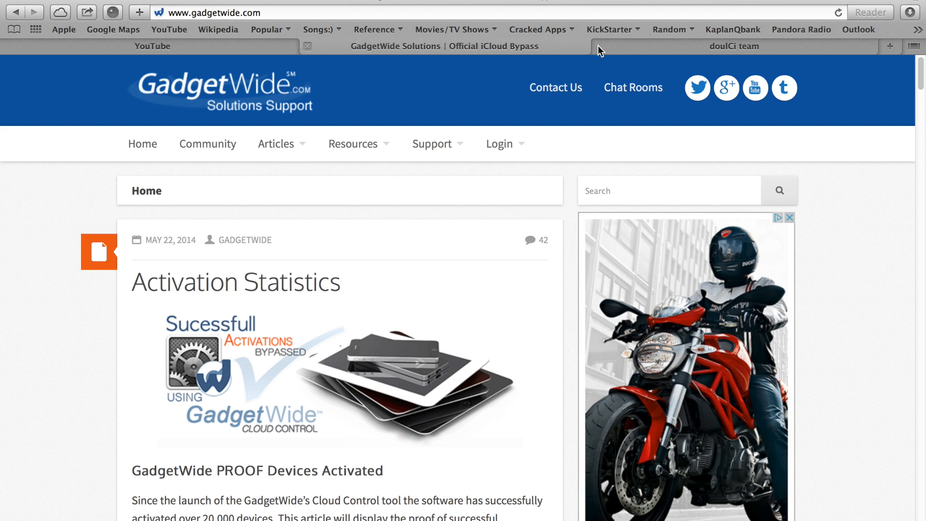
{"action": "left_click", "coordinate": [734, 46]}
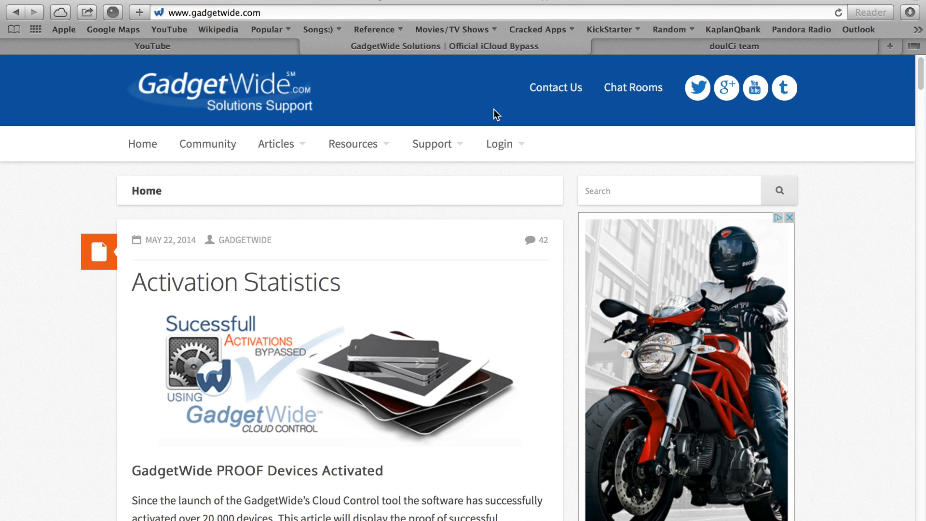
{"action": "scroll", "scroll_direction": "down", "scroll_amount": 3}
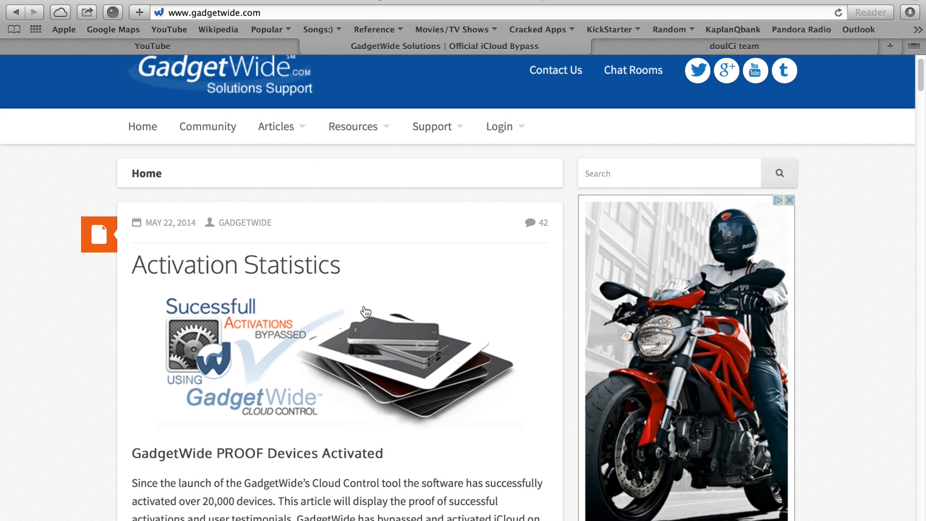
{"action": "mouse_move", "coordinate": [384, 220]}
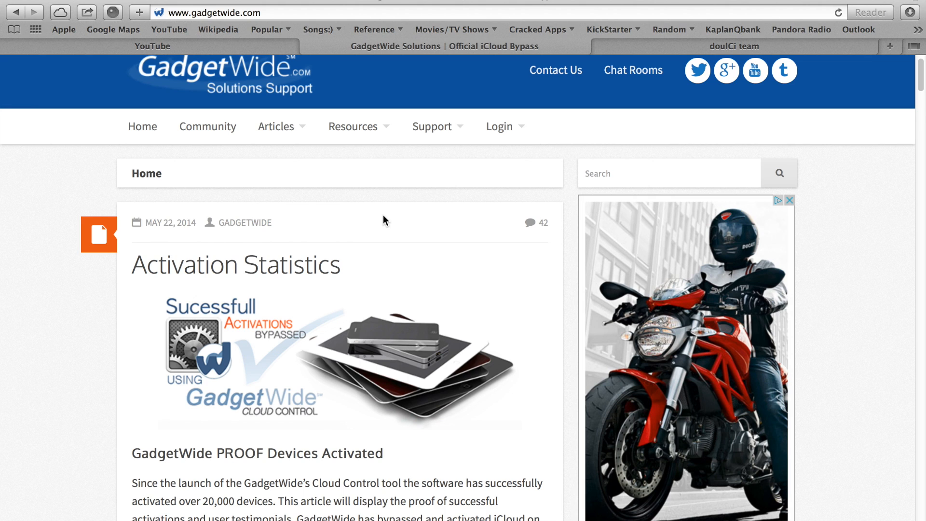
{"action": "scroll", "scroll_direction": "down", "scroll_amount": 3}
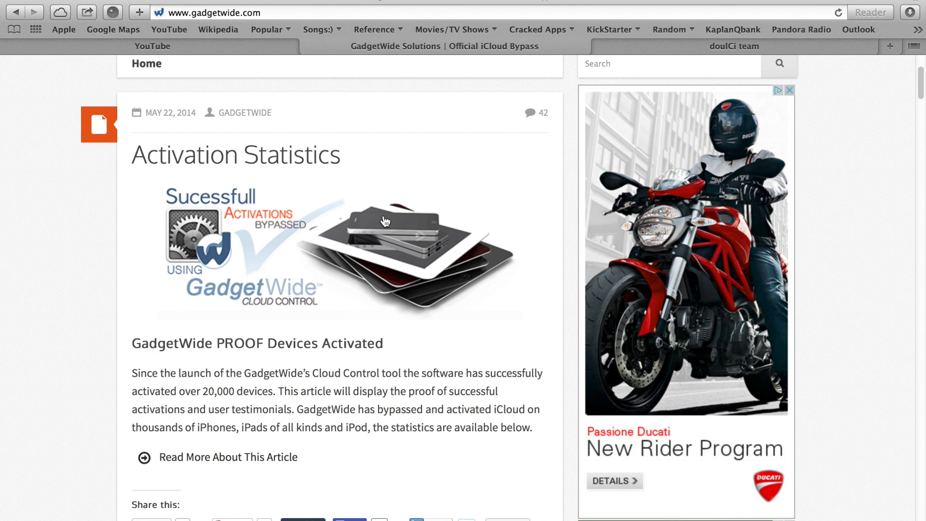
{"action": "mouse_move", "coordinate": [663, 43]}
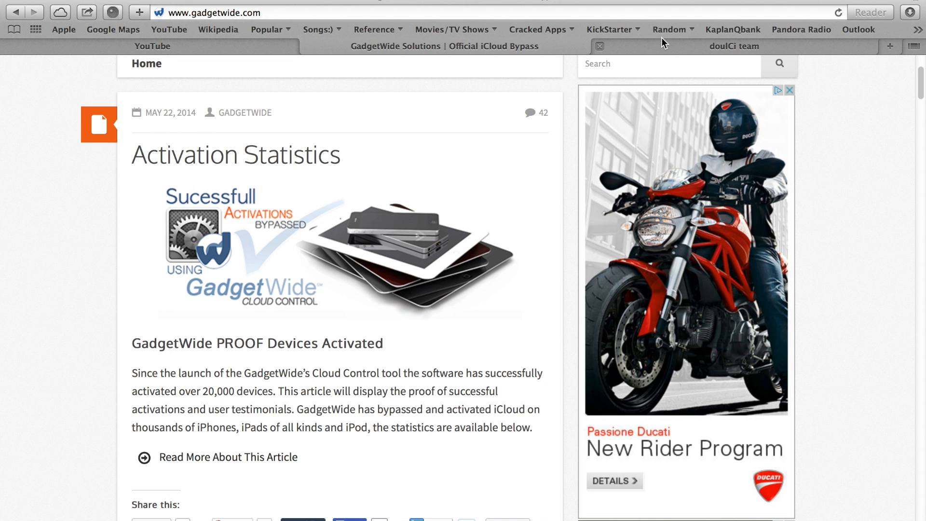
{"action": "left_click", "coordinate": [735, 46]}
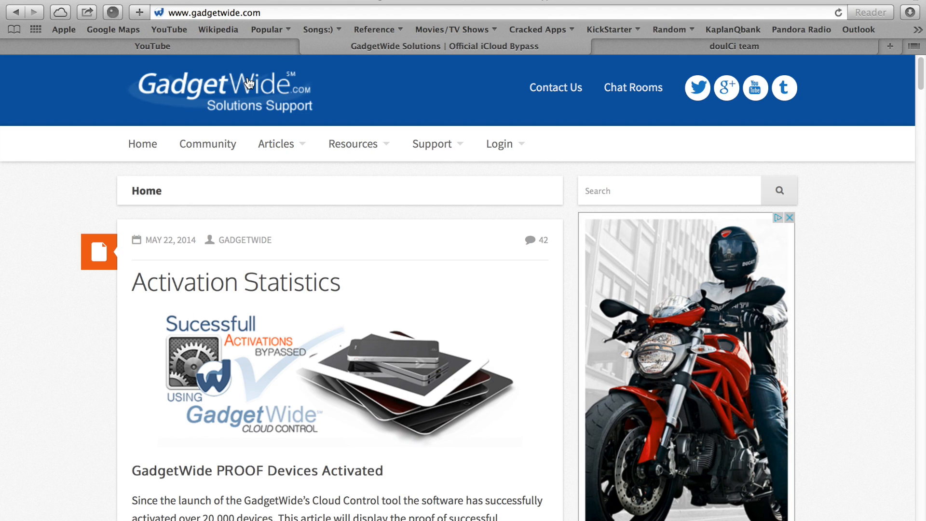
{"action": "mouse_move", "coordinate": [249, 83]}
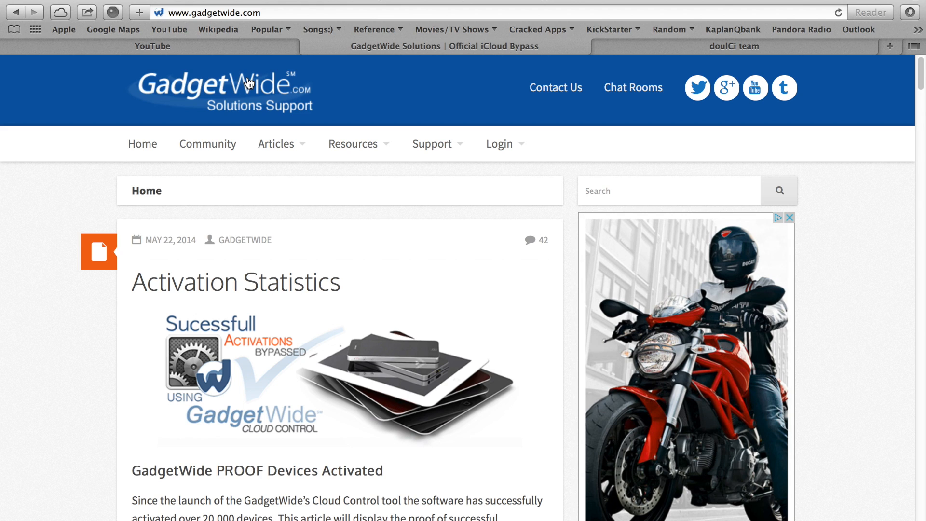
{"action": "mouse_move", "coordinate": [623, 48]}
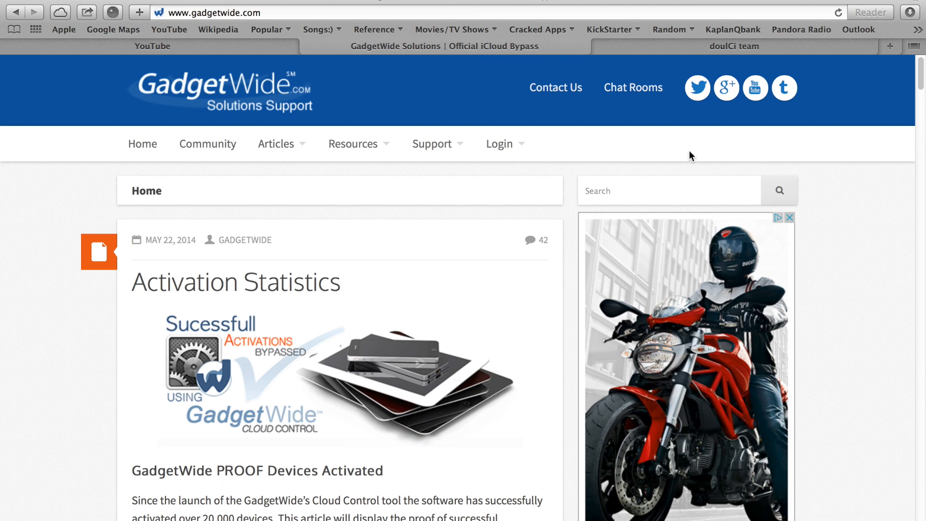
Step: Scroll through the GadgetWide Activation Statistics posts, then return to the doulCi team site
{"action": "scroll", "scroll_direction": "down", "scroll_amount": 3}
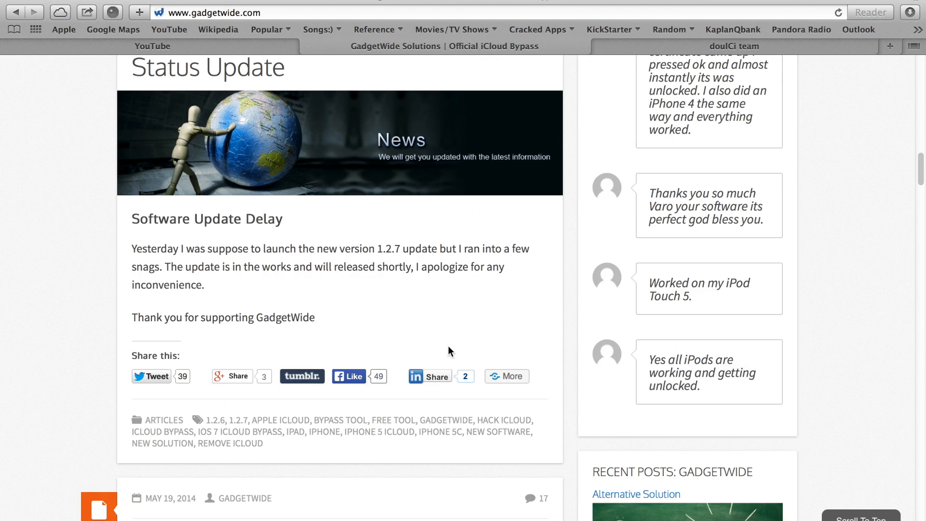
{"action": "scroll", "scroll_direction": "down", "scroll_amount": 3}
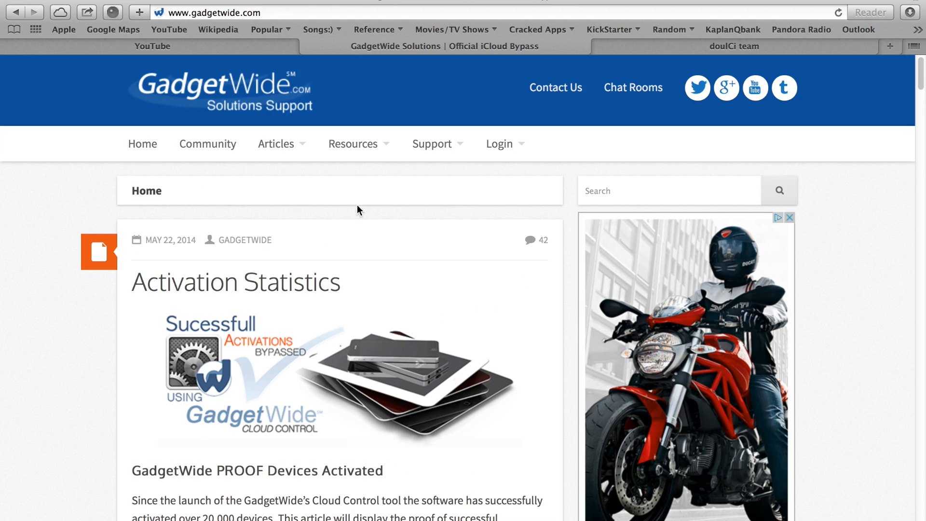
{"action": "mouse_move", "coordinate": [51, 253]}
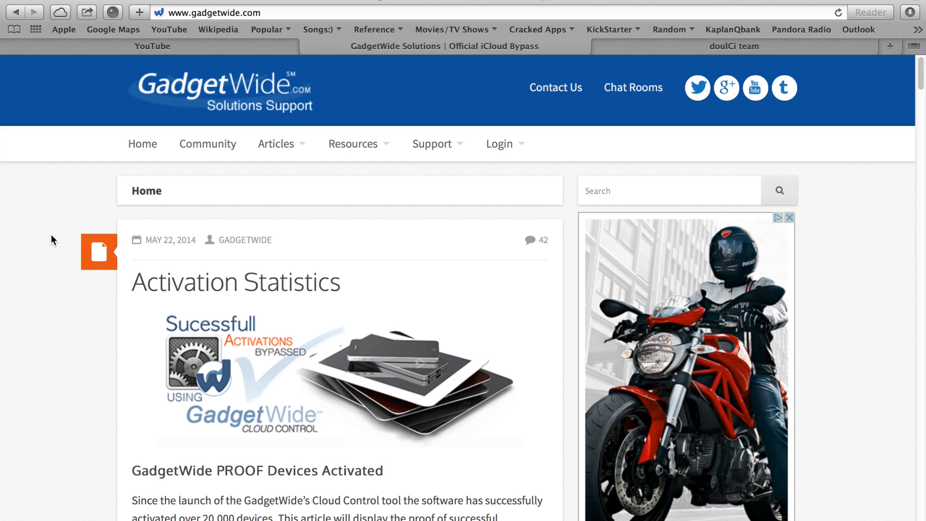
{"action": "mouse_move", "coordinate": [306, 207]}
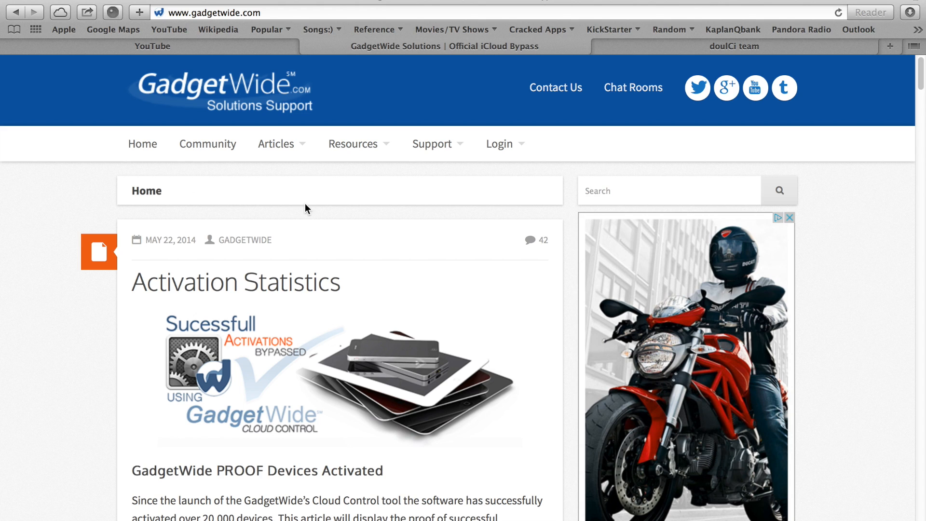
{"action": "mouse_move", "coordinate": [342, 198]}
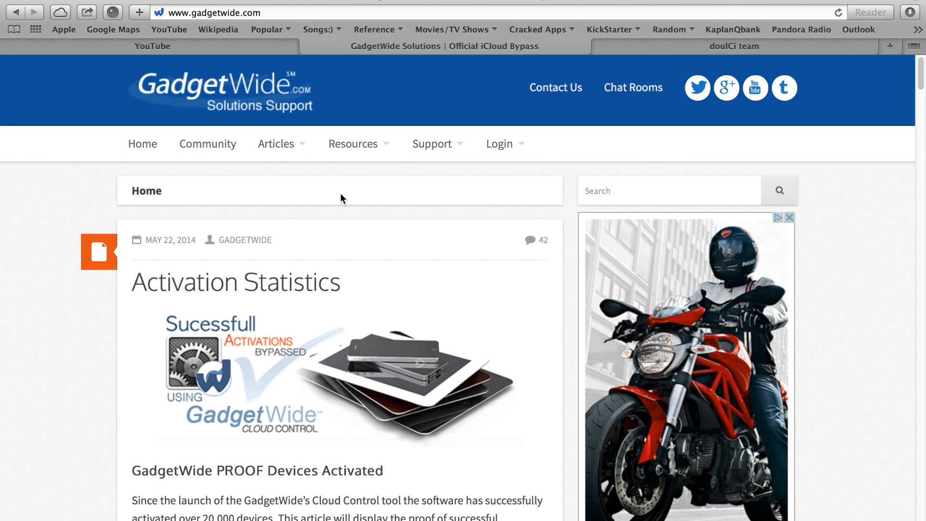
{"action": "mouse_move", "coordinate": [627, 65]}
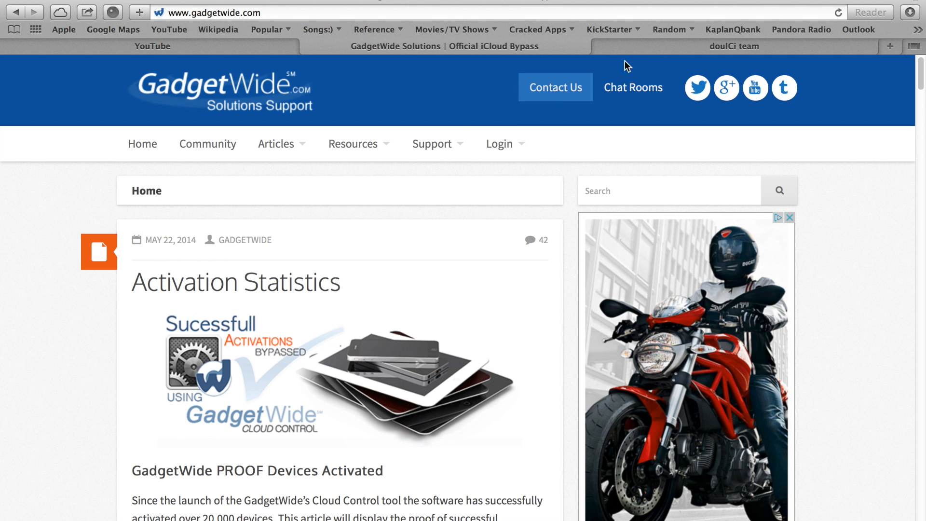
{"action": "left_click", "coordinate": [442, 46]}
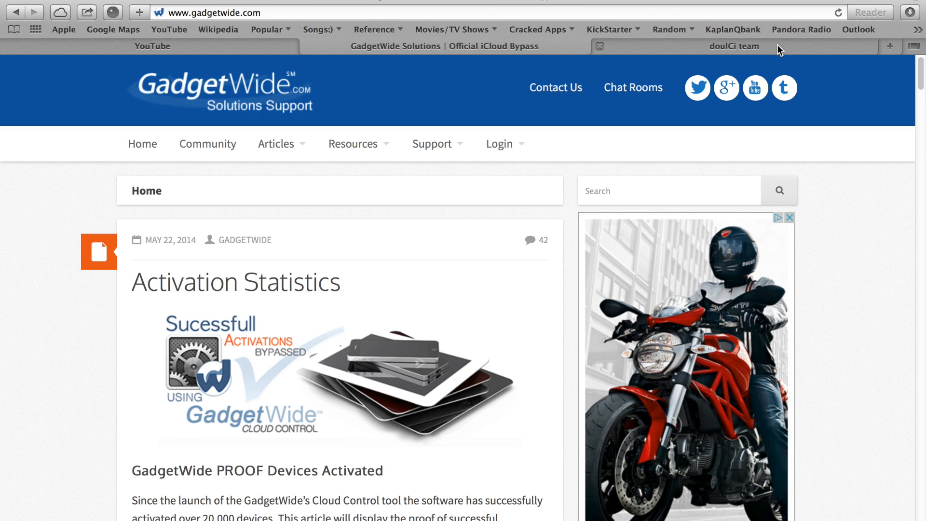
{"action": "left_click", "coordinate": [733, 47]}
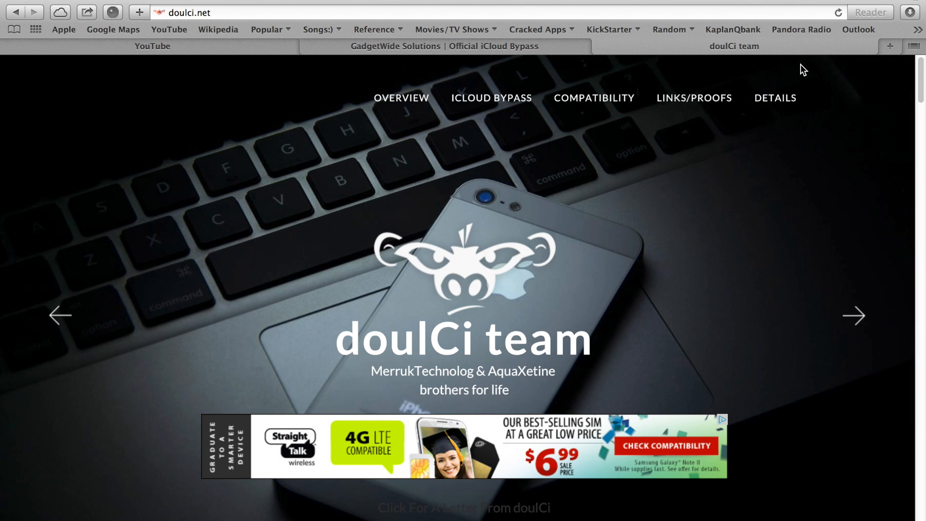